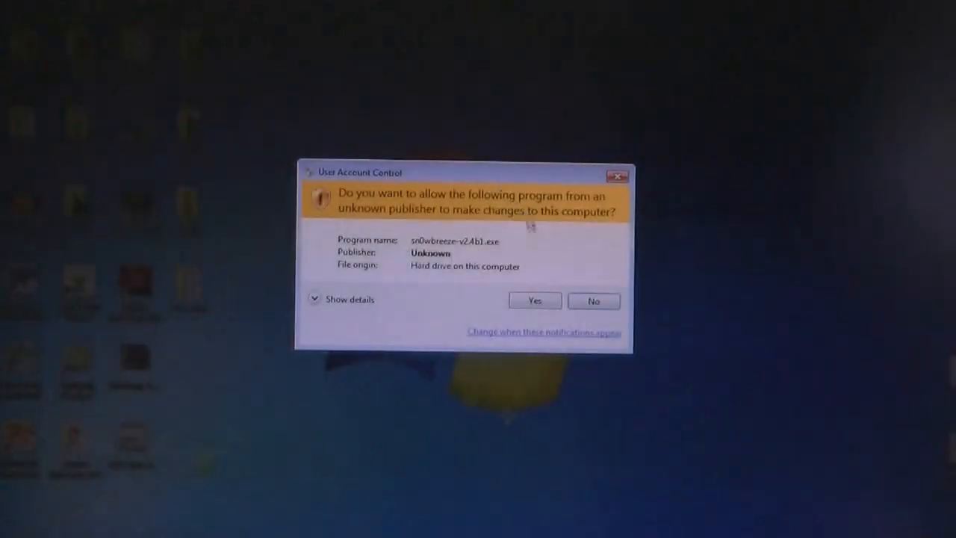
# Load the stock iPhone2,1_4.3.1_8G4_Restore file from the Desktop into sn0wbreeze.
pyautogui.click(534, 300)
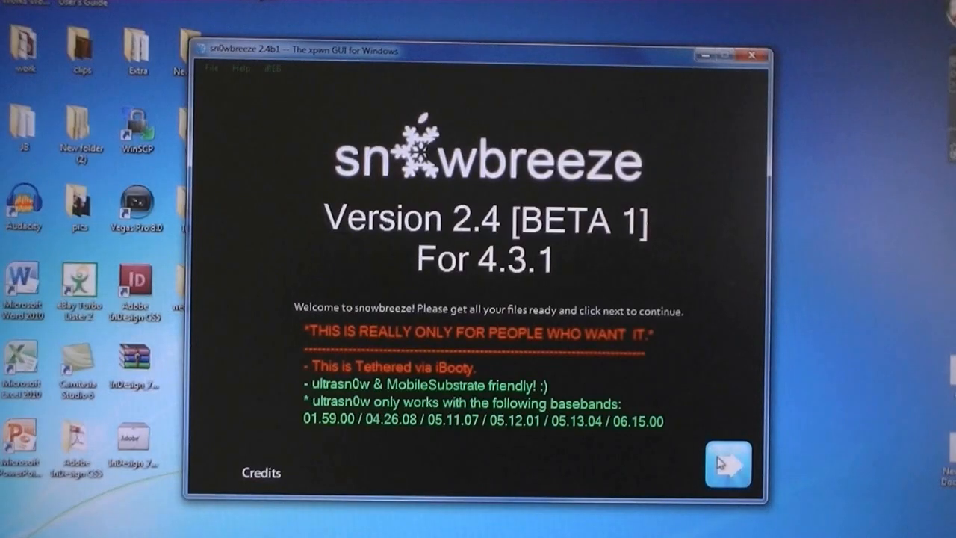
pyautogui.click(727, 466)
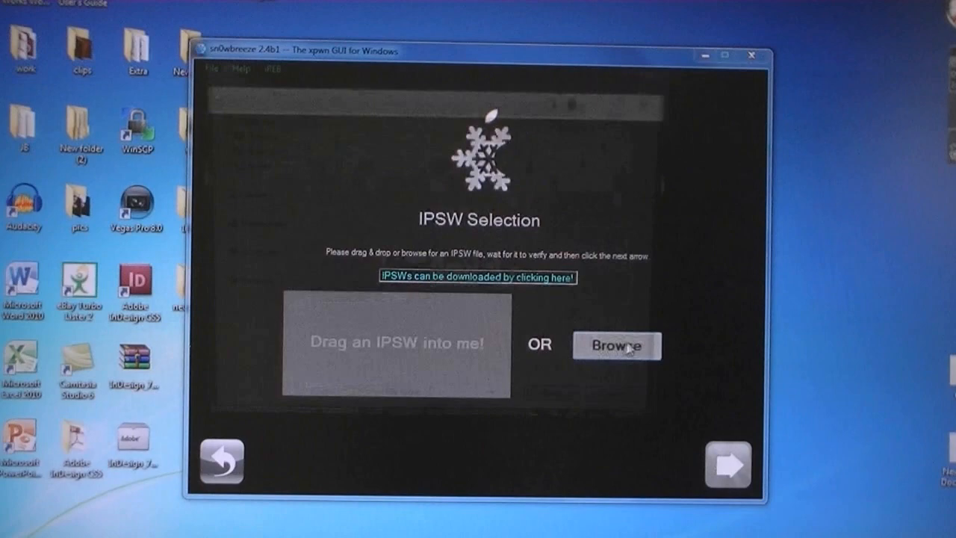
pyautogui.click(617, 345)
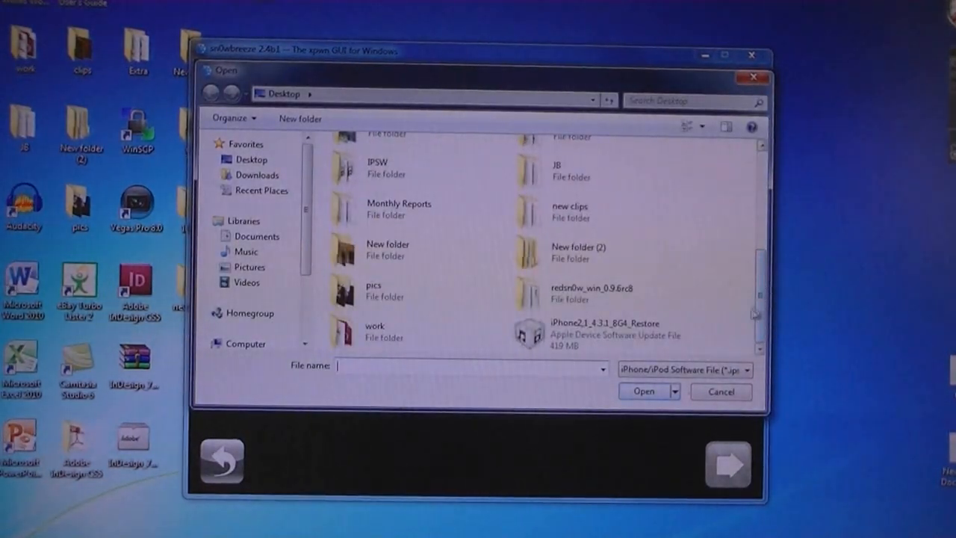
pyautogui.click(643, 392)
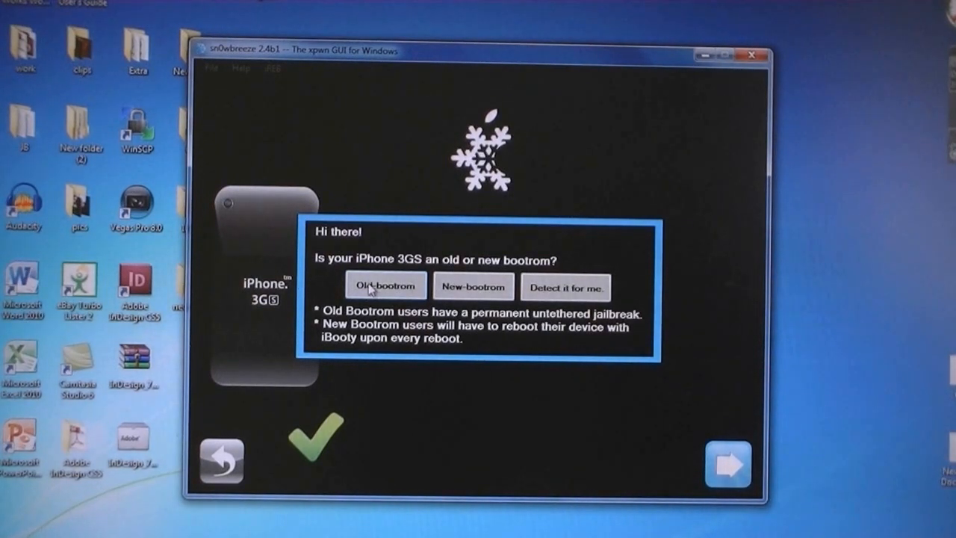
# Choose Old bootrom and a build mode, then build the custom 4.3.1 IPSW to the desktop.
pyautogui.click(385, 286)
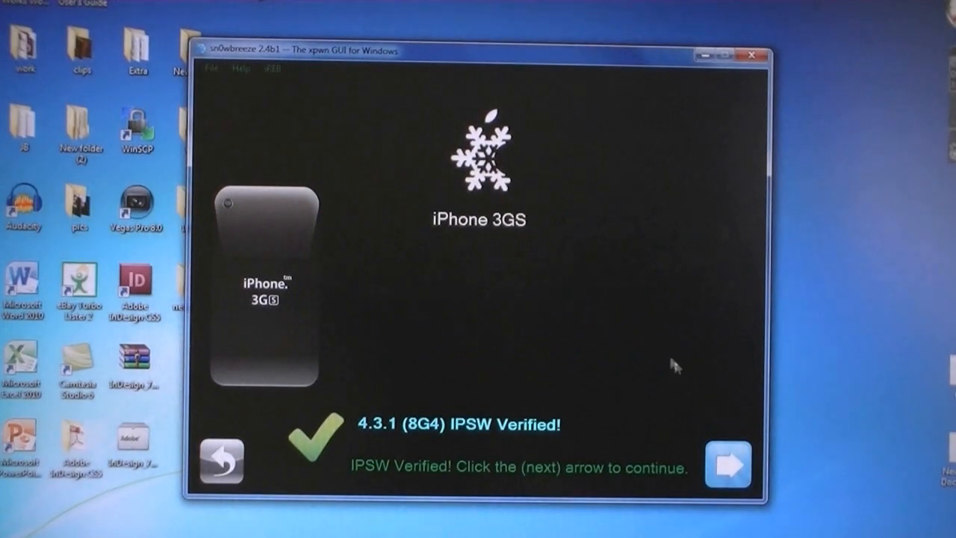
pyautogui.click(726, 465)
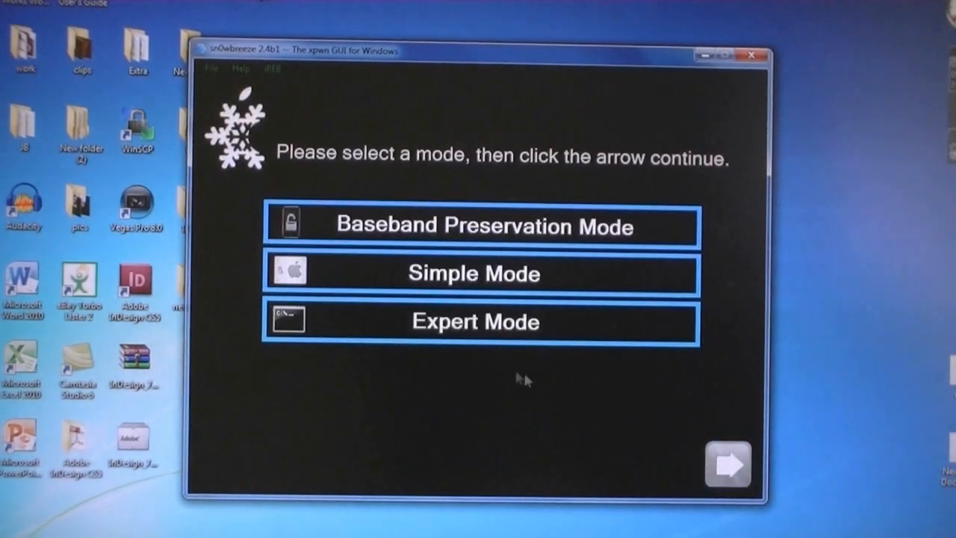
pyautogui.click(732, 467)
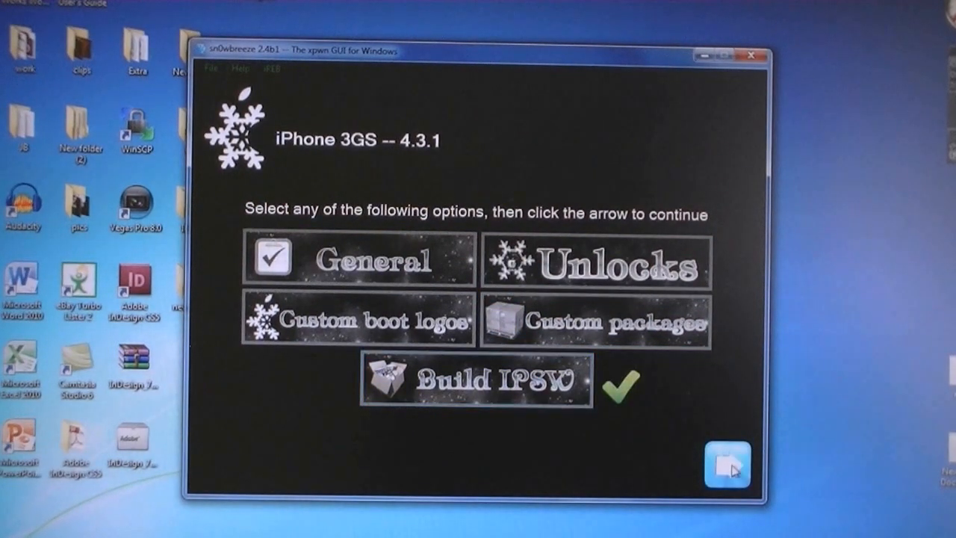
pyautogui.click(726, 466)
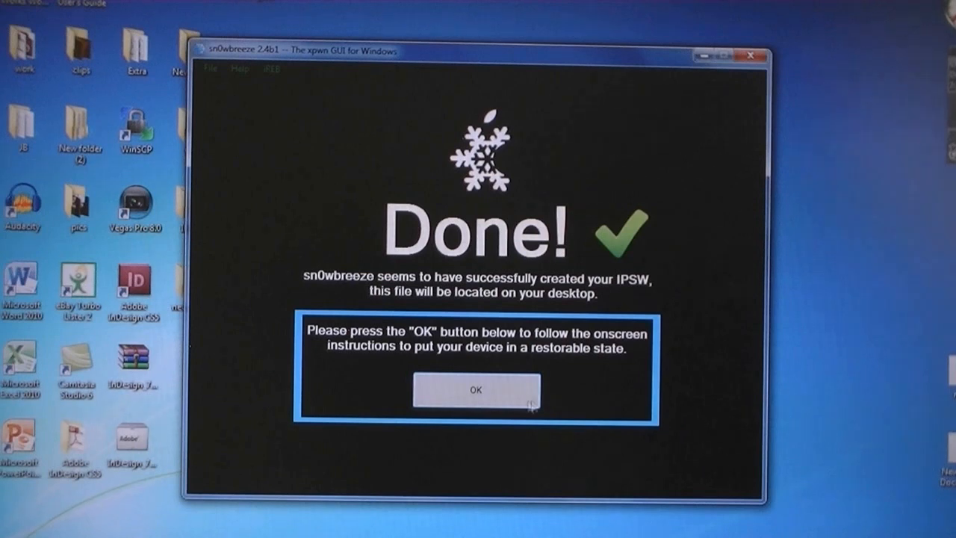
# Run DFU Pwner from the Done screen until the phone reaches pwned DFU mode.
pyautogui.click(476, 392)
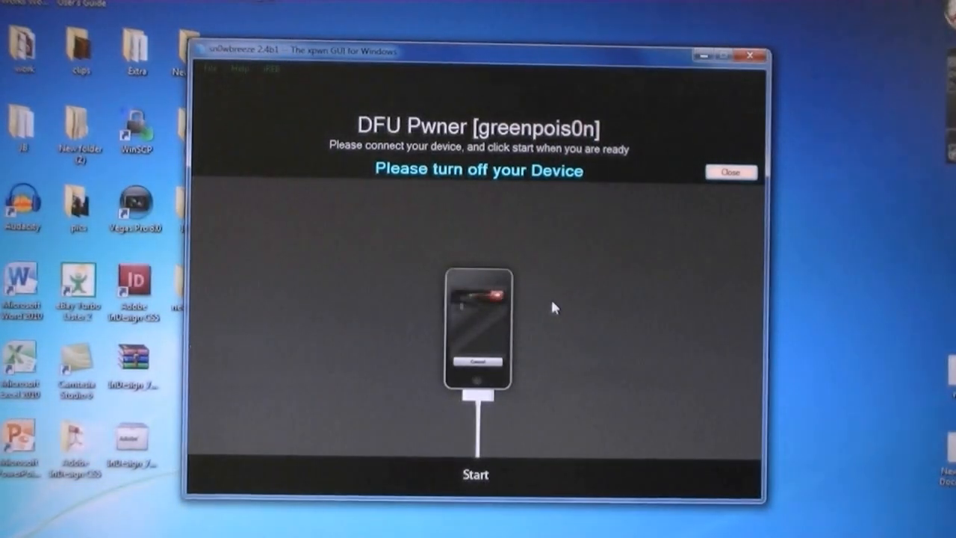
pyautogui.click(476, 473)
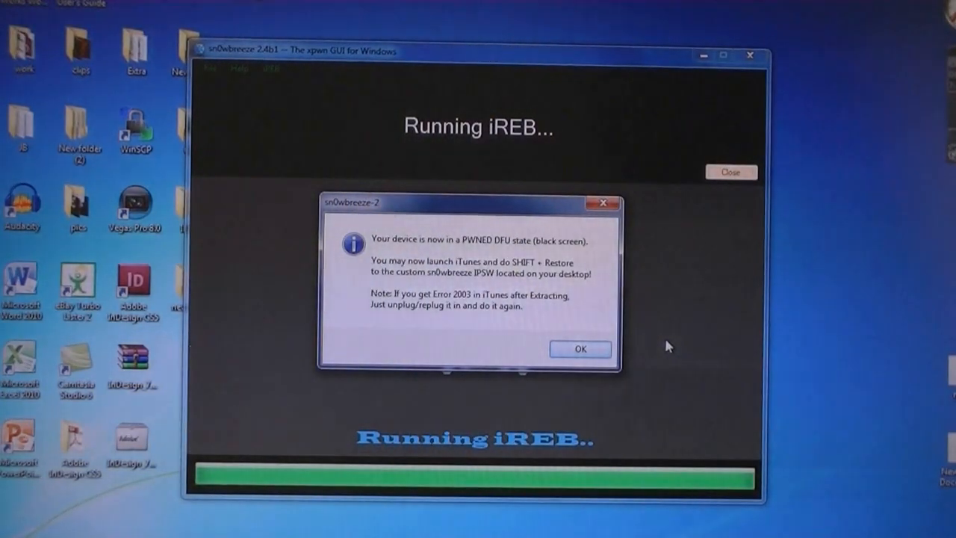
pyautogui.click(580, 348)
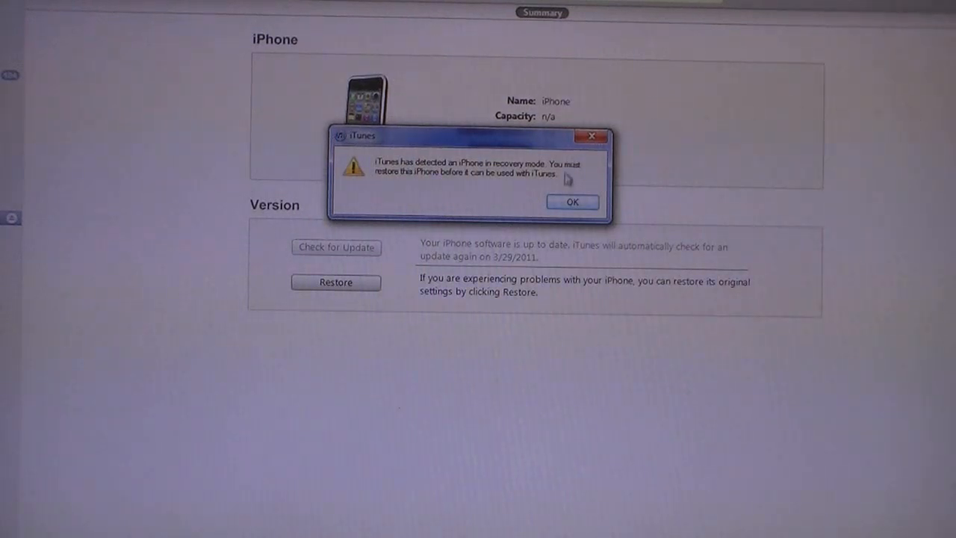
# Restore the iPhone in iTunes with the sn0wbreeze_iPhone 3GS-4.3.1 firmware file.
pyautogui.click(572, 202)
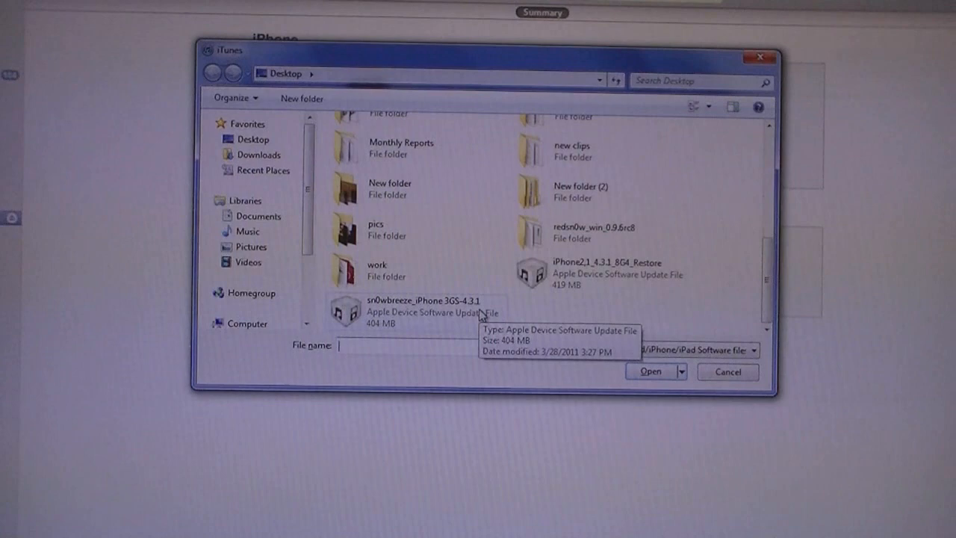
pyautogui.click(418, 311)
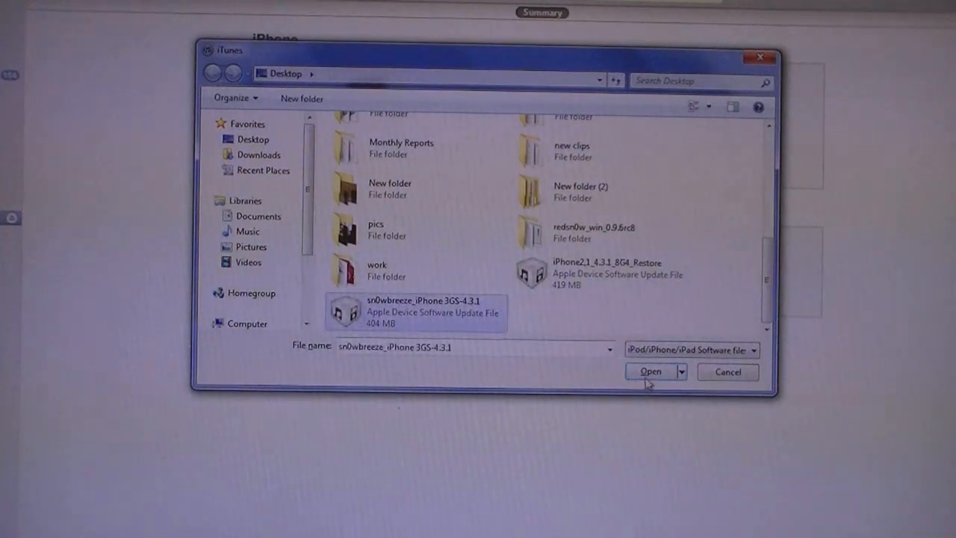
pyautogui.click(650, 371)
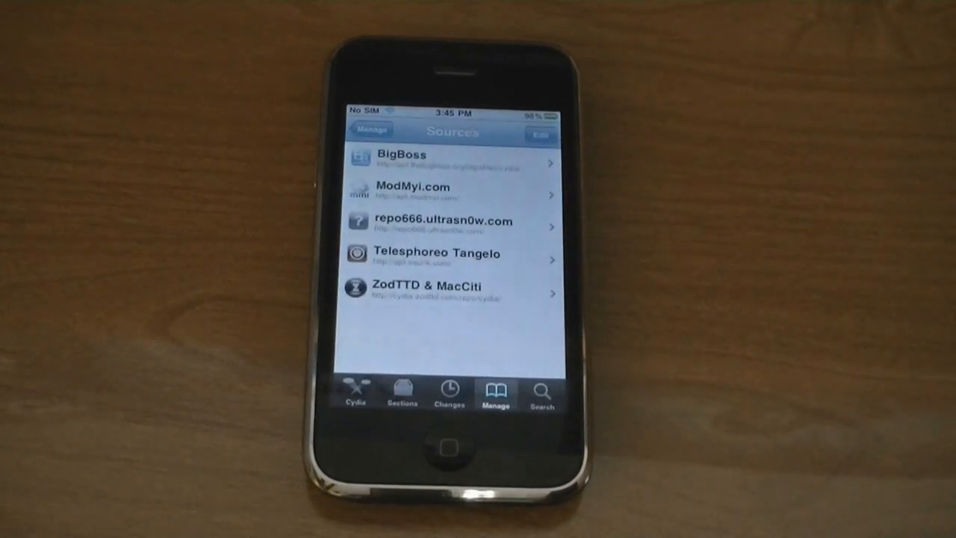
# Install ultrasn0w from the repo666.ultrasn0w.com source and confirm.
pyautogui.click(448, 225)
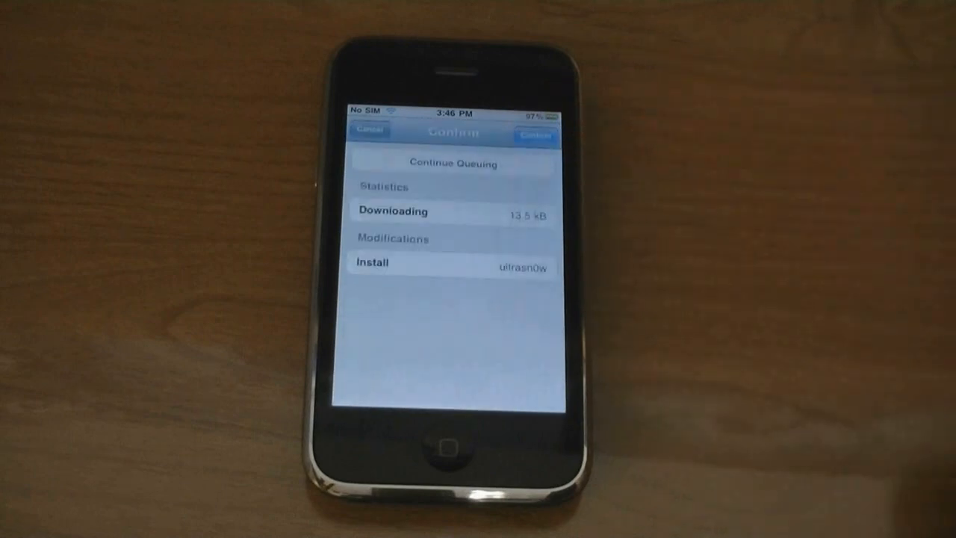
pyautogui.click(535, 137)
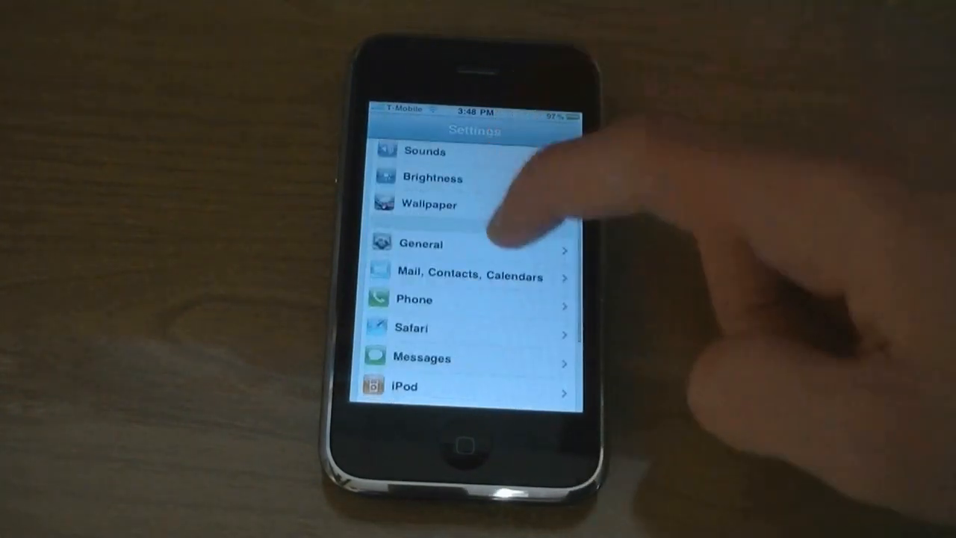
# Open General in iOS Settings while the carrier reads T-Mobile.
pyautogui.click(425, 244)
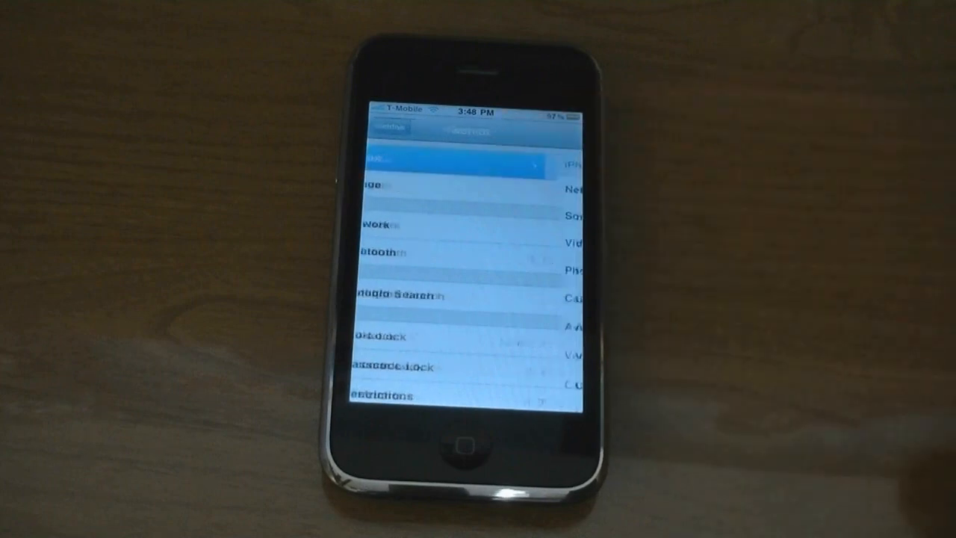